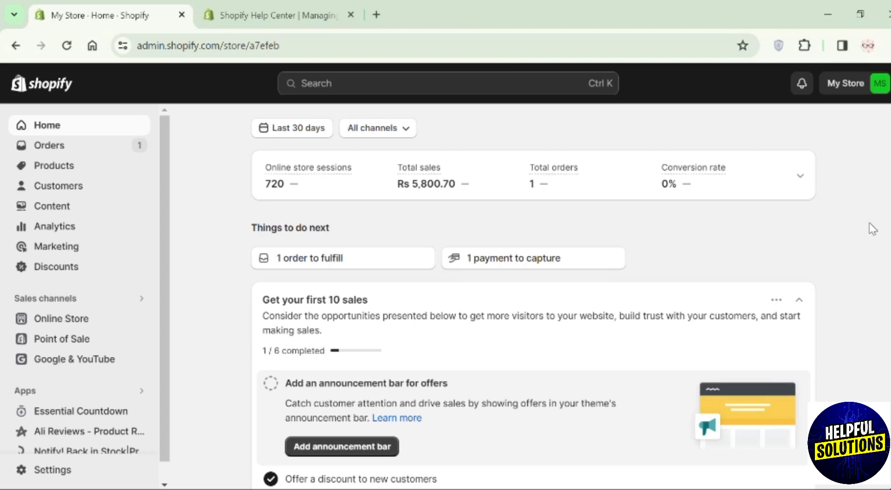
# Open the Dawn theme editor from Online Store > Themes and view the section list
pyautogui.click(61, 319)
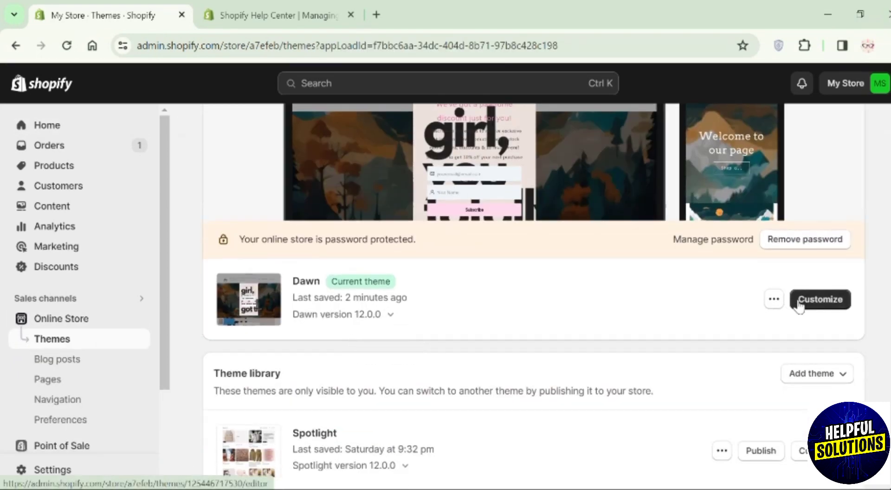
pyautogui.click(819, 299)
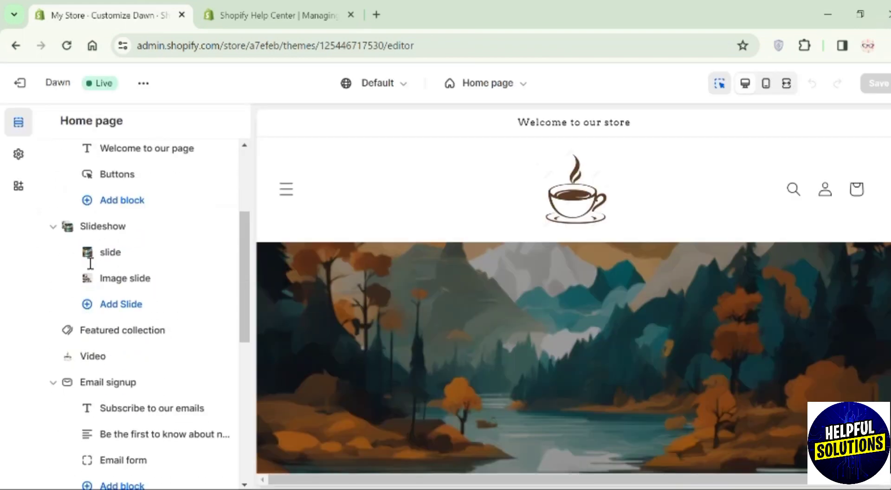
pyautogui.scroll(-3)
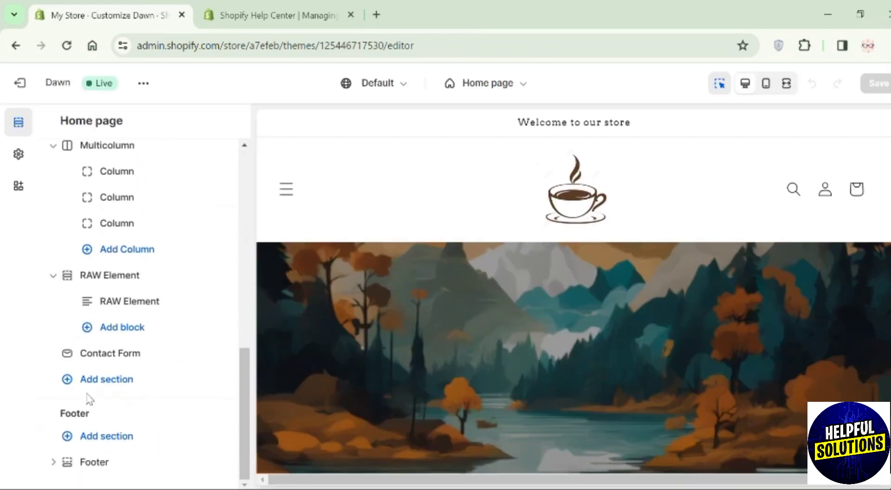
# Add a Multirow section below the contact form on the home page
pyautogui.click(107, 380)
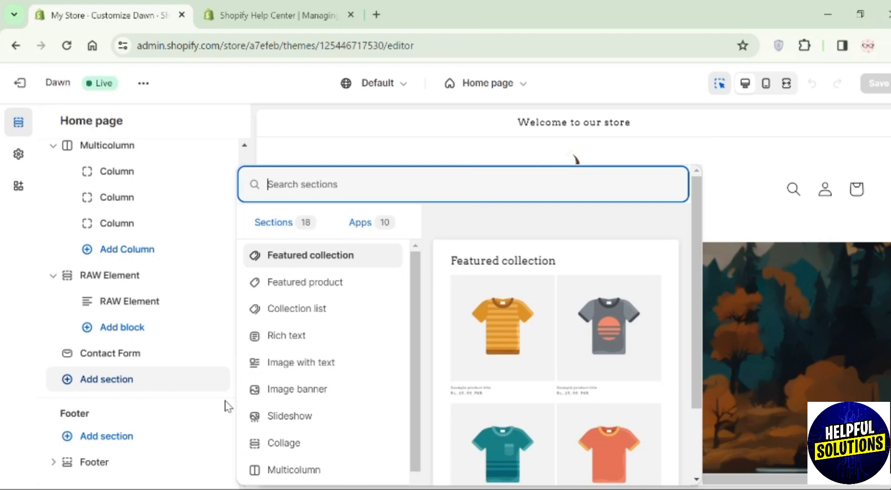
pyautogui.scroll(-3)
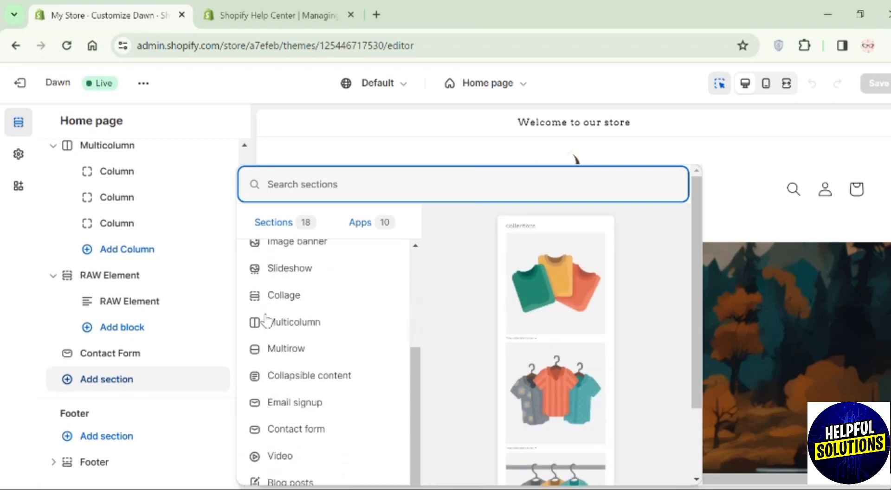
pyautogui.moveTo(276, 360)
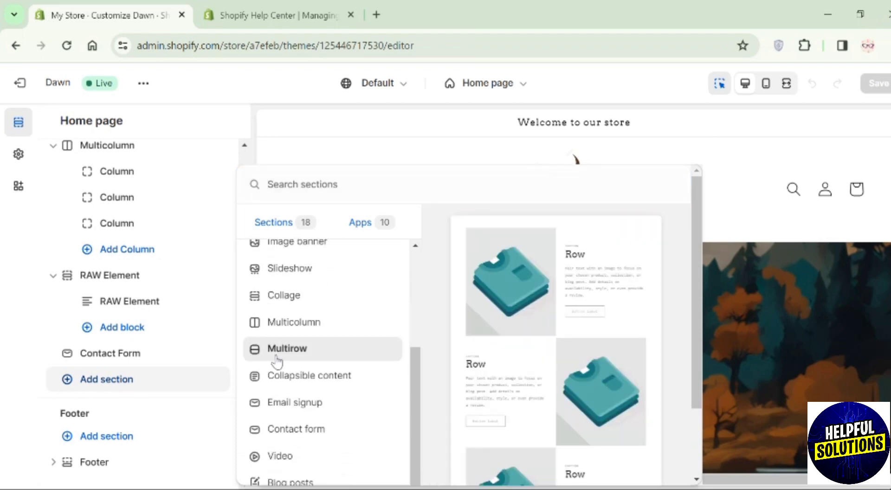
pyautogui.click(290, 348)
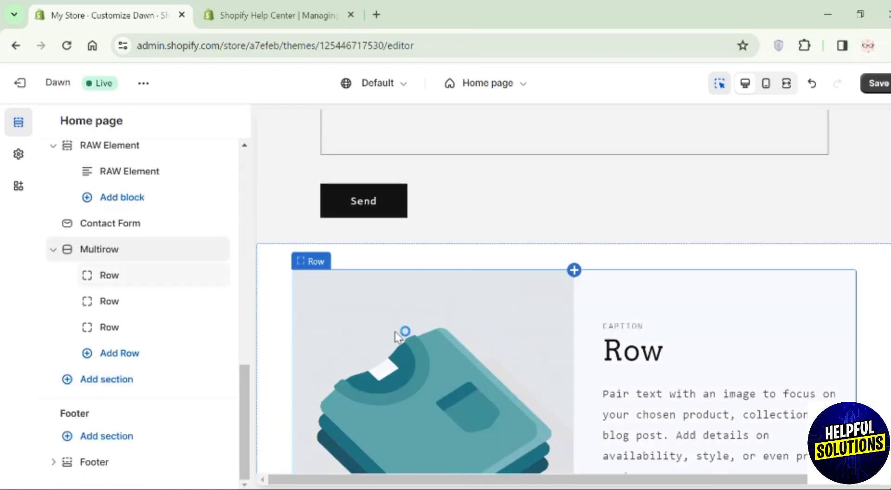
# Set the first row's image to the CeraVe photo and its heading to '1'
pyautogui.click(407, 332)
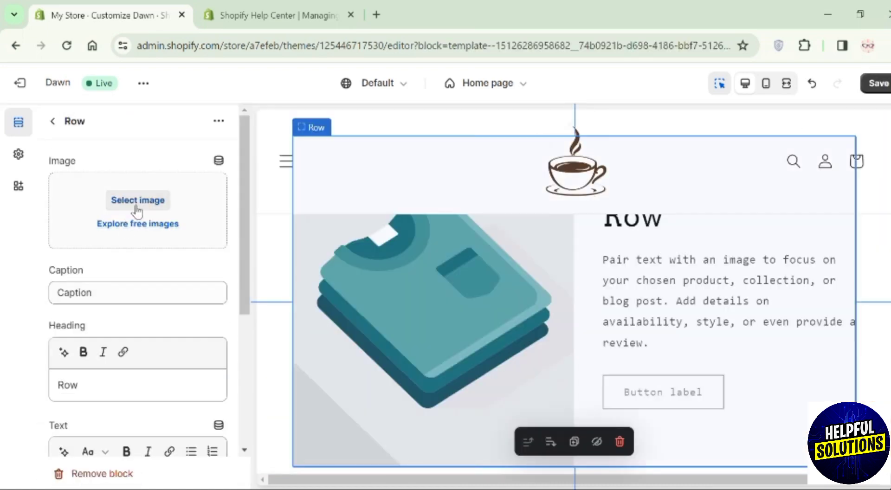
pyautogui.click(137, 200)
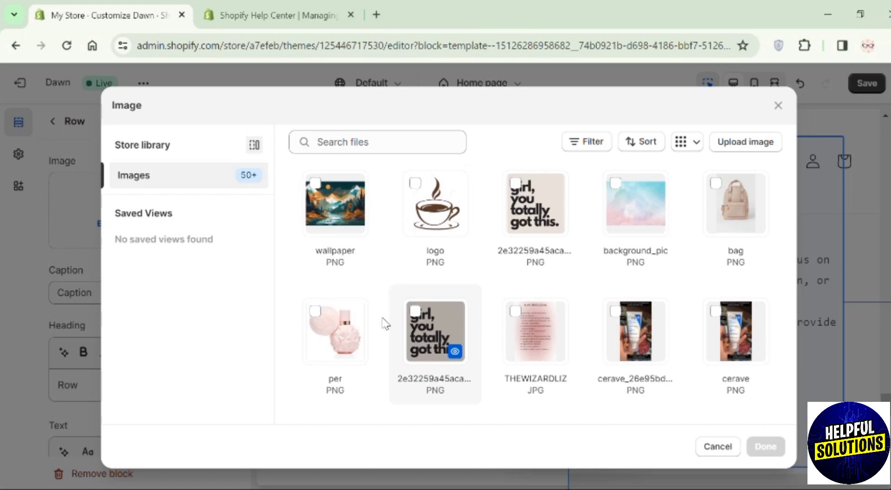
pyautogui.moveTo(619, 318)
pyautogui.write('1')
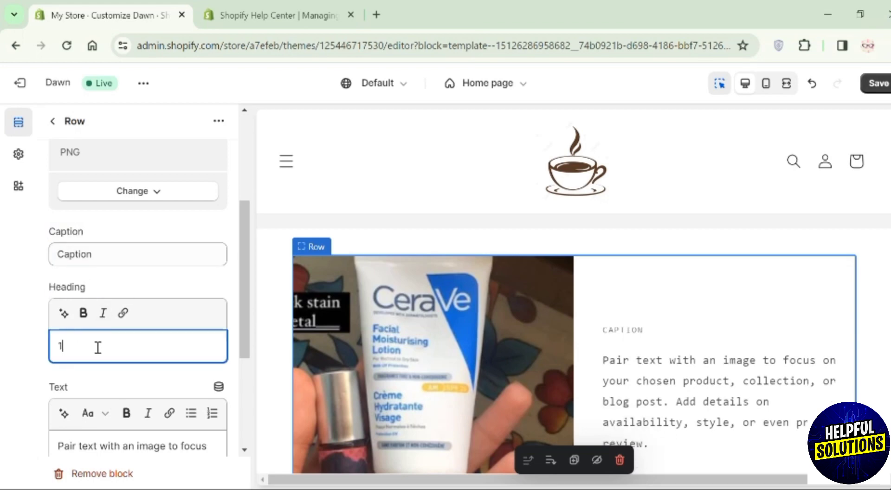
pyautogui.scroll(-3)
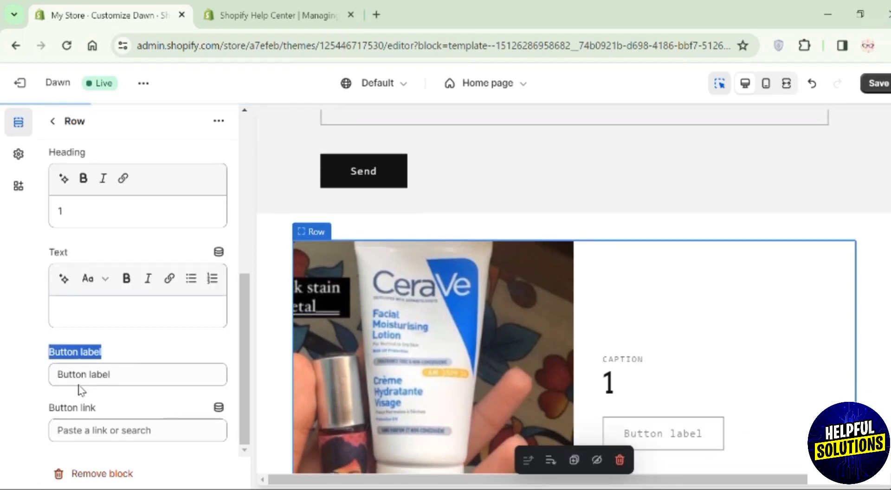
pyautogui.click(53, 122)
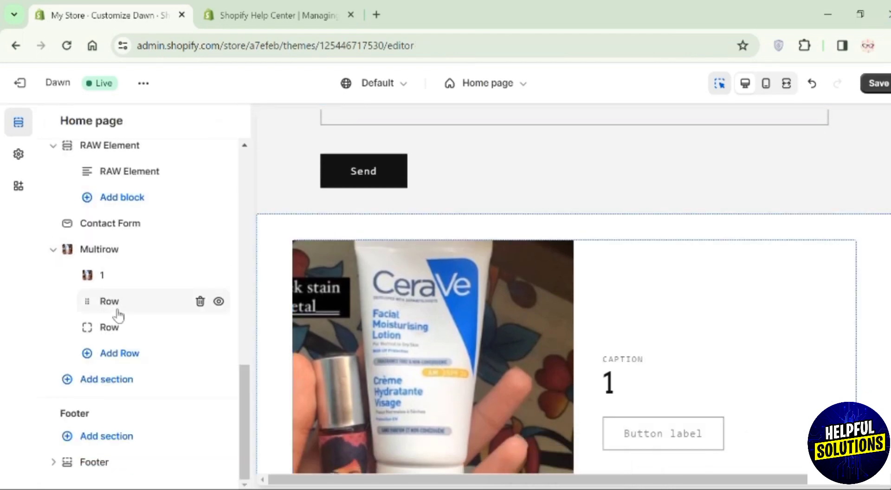
# Choose an image and heading '2' for the second Multirow row
pyautogui.click(108, 302)
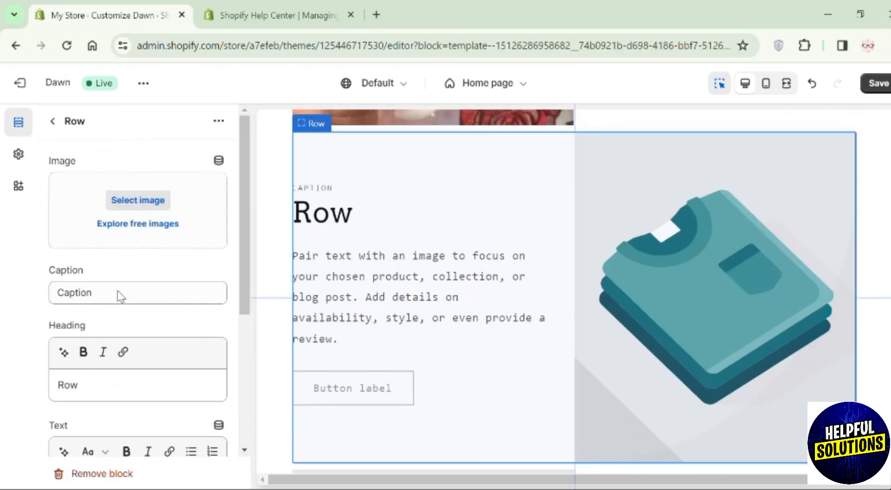
pyautogui.click(138, 200)
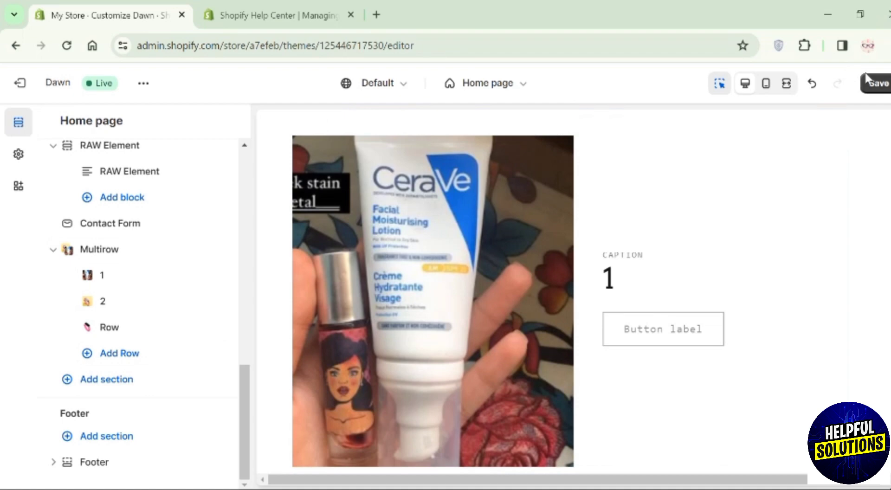
# Save the Multirow edits and exit the editor back to the Themes page
pyautogui.click(884, 84)
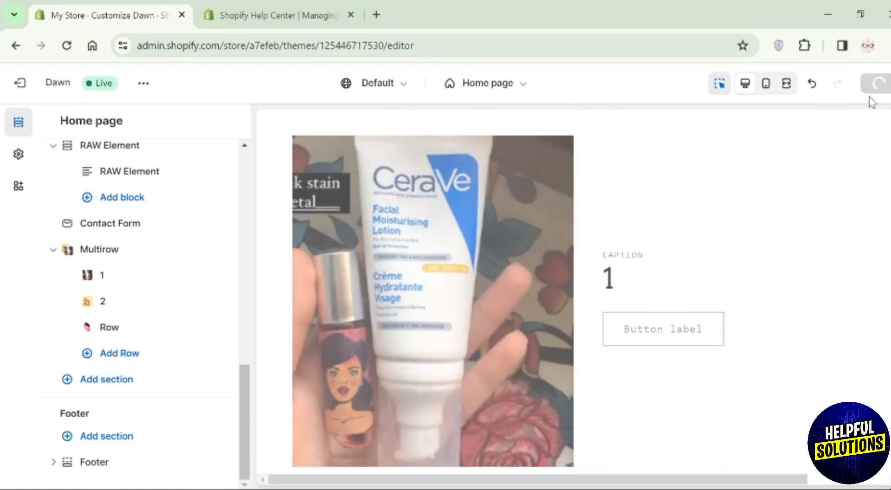
pyautogui.click(878, 84)
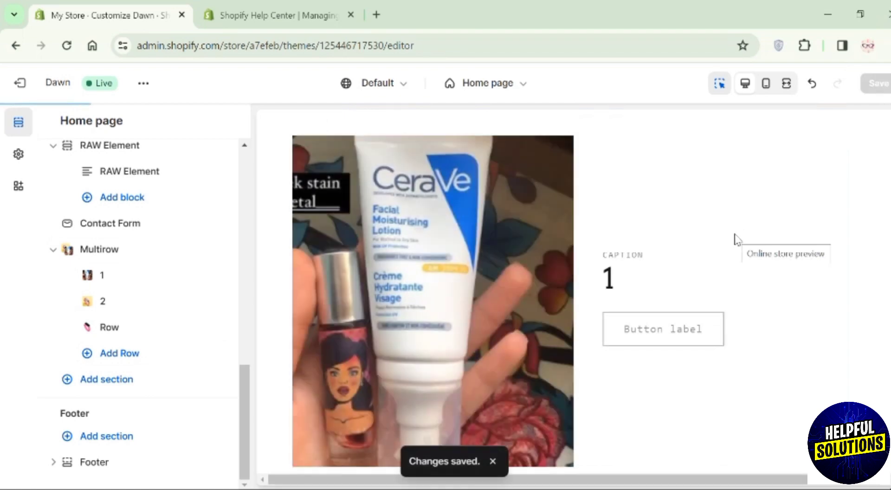
pyautogui.click(20, 83)
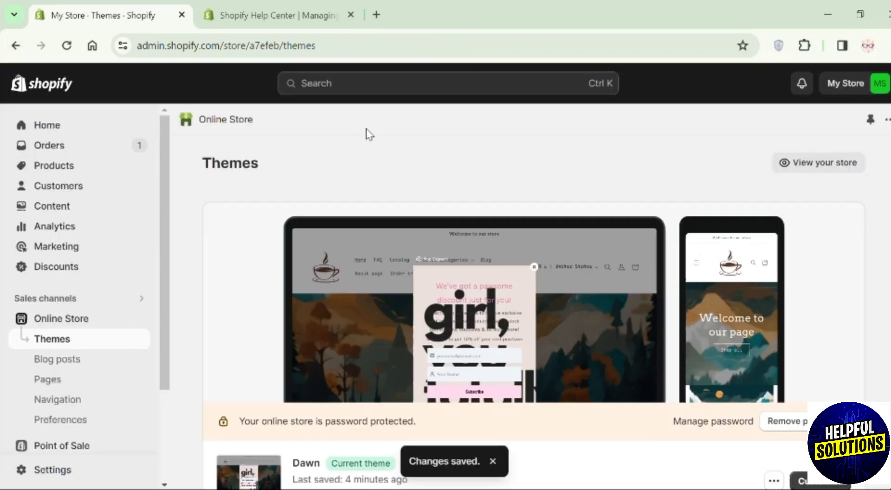
pyautogui.moveTo(811, 167)
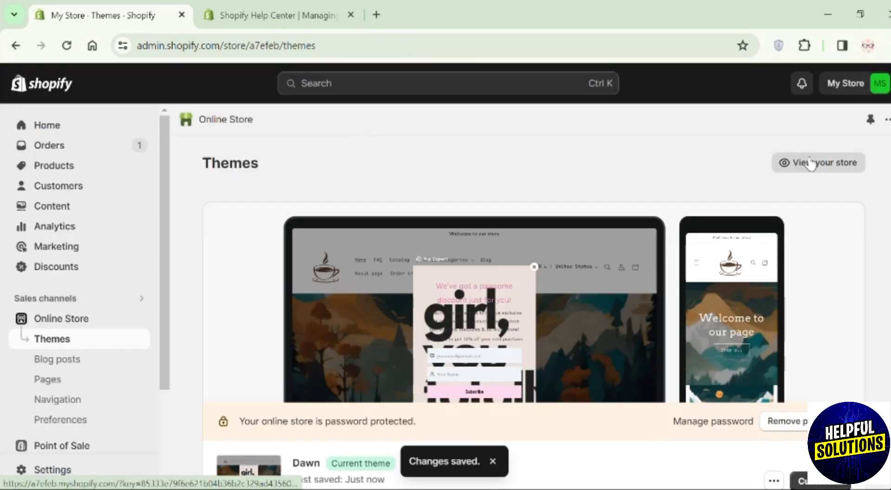
# Open the live storefront and scroll down to the Multirow rows with images
pyautogui.click(818, 162)
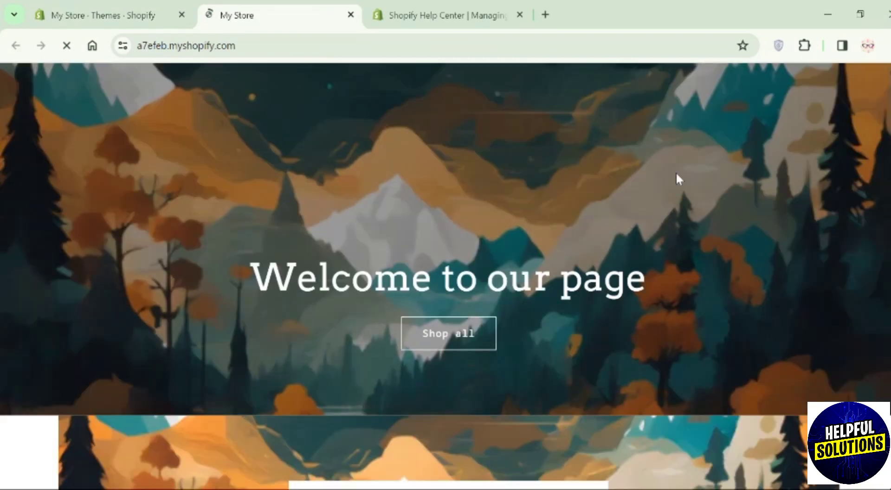
pyautogui.scroll(-3)
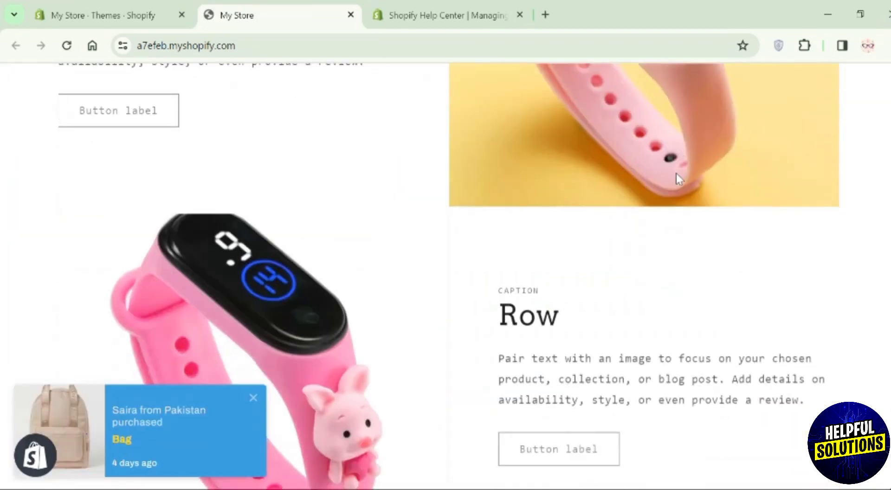
pyautogui.scroll(-3)
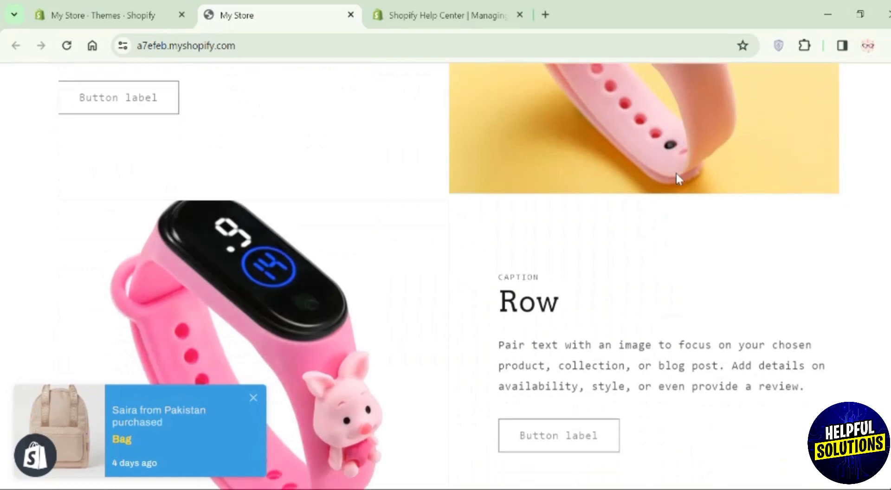